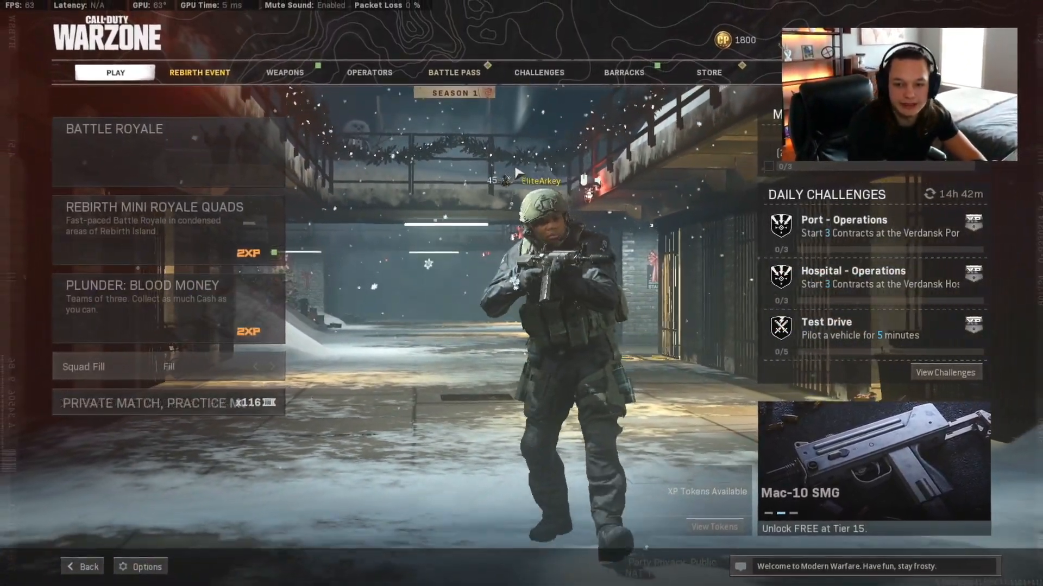
Set Display Mode Fullscreen, Refresh 144, V-Sync Disabled and NVIDIA Reflex Low Latency Enabled
{"action": "left_click", "coordinate": [140, 567]}
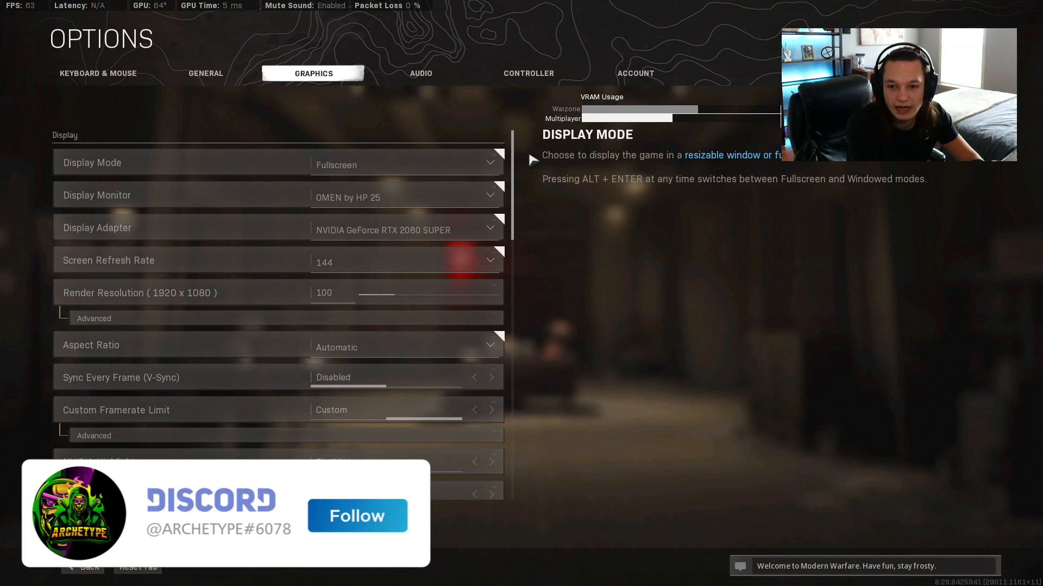
{"action": "left_click", "coordinate": [357, 515]}
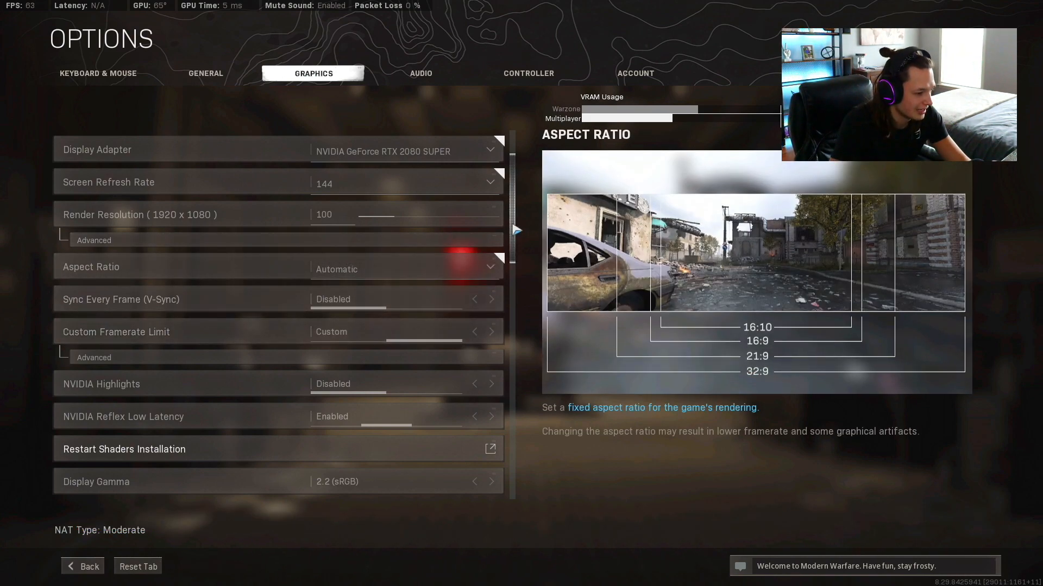
Set Texture Resolution Normal, Bullet Impacts and Tessellation Disabled, On-demand Texture Streaming Enabled
{"action": "scroll", "scroll_direction": "down", "scroll_amount": 3}
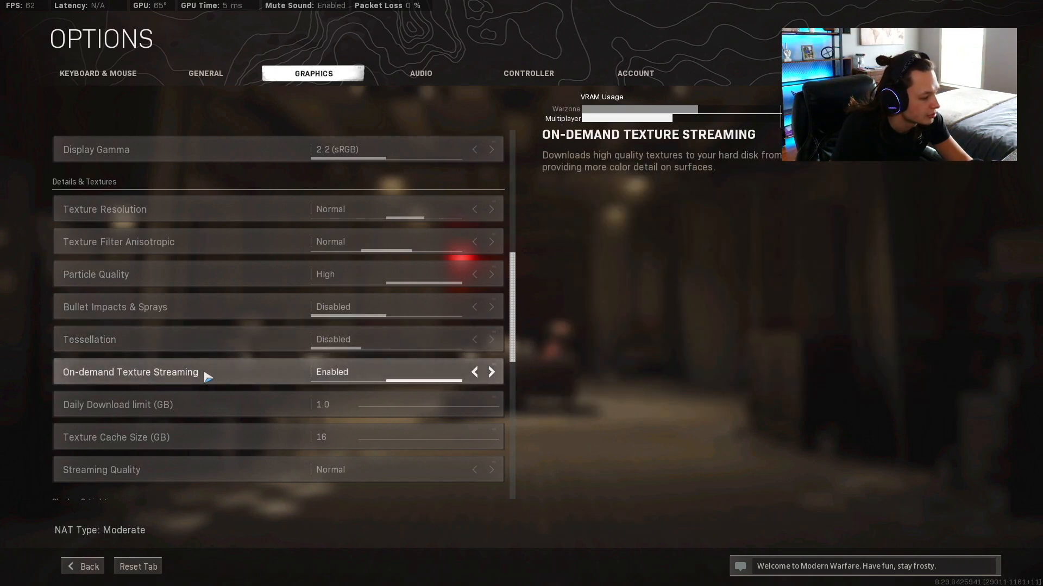
{"action": "mouse_move", "coordinate": [279, 374]}
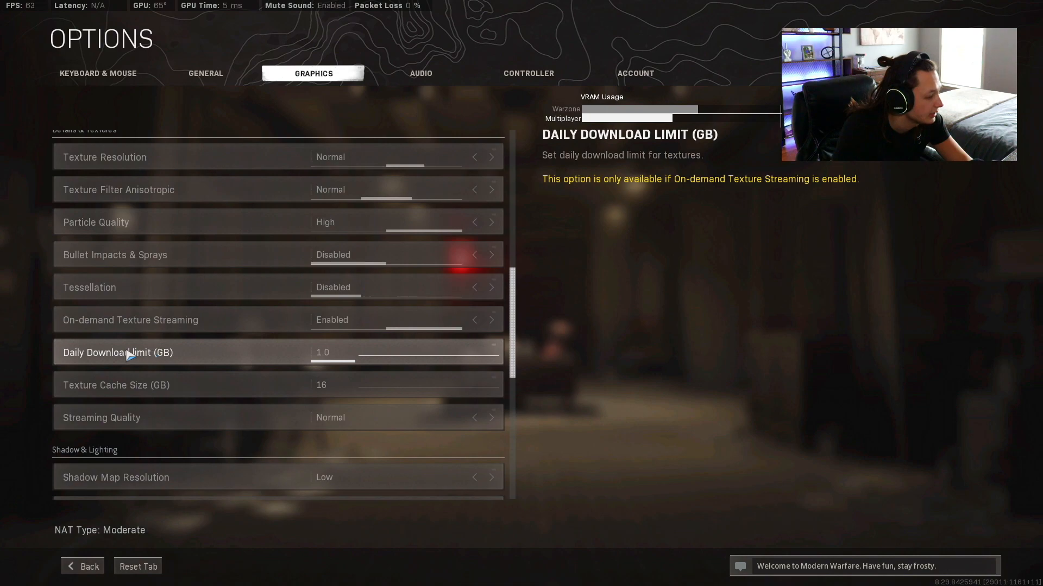
{"action": "mouse_move", "coordinate": [299, 365]}
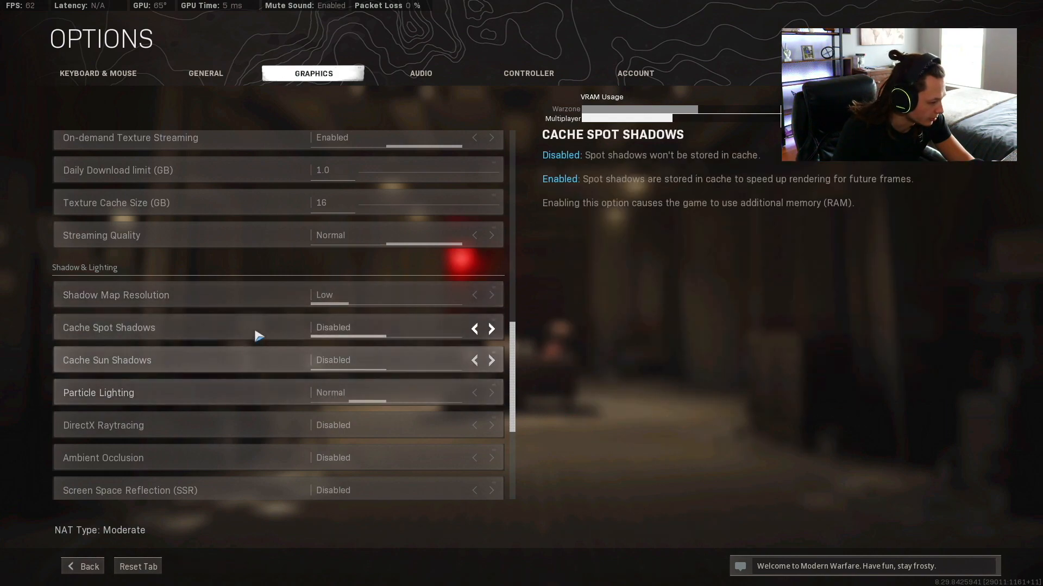
{"action": "mouse_move", "coordinate": [144, 335]}
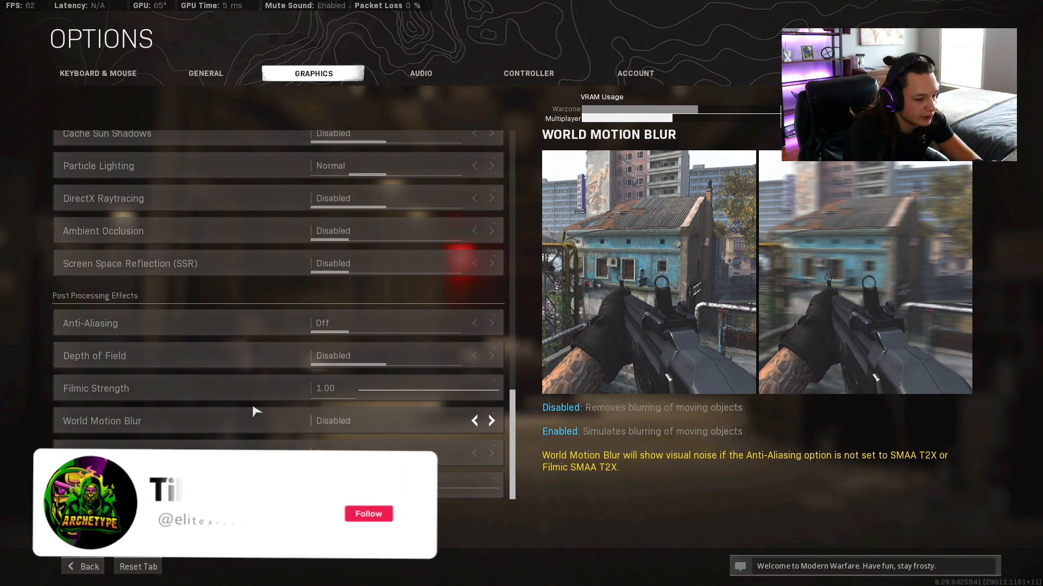
Disable Anti-Aliasing, Depth of Field, World and Weapon Motion Blur, with Film Grain 0.00
{"action": "left_click", "coordinate": [368, 514]}
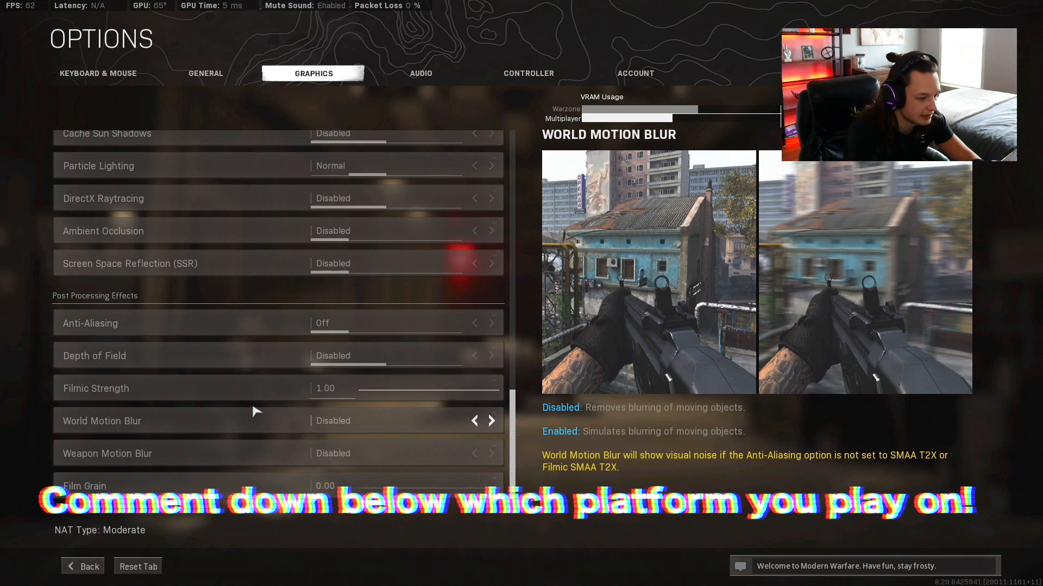
{"action": "left_click", "coordinate": [105, 453]}
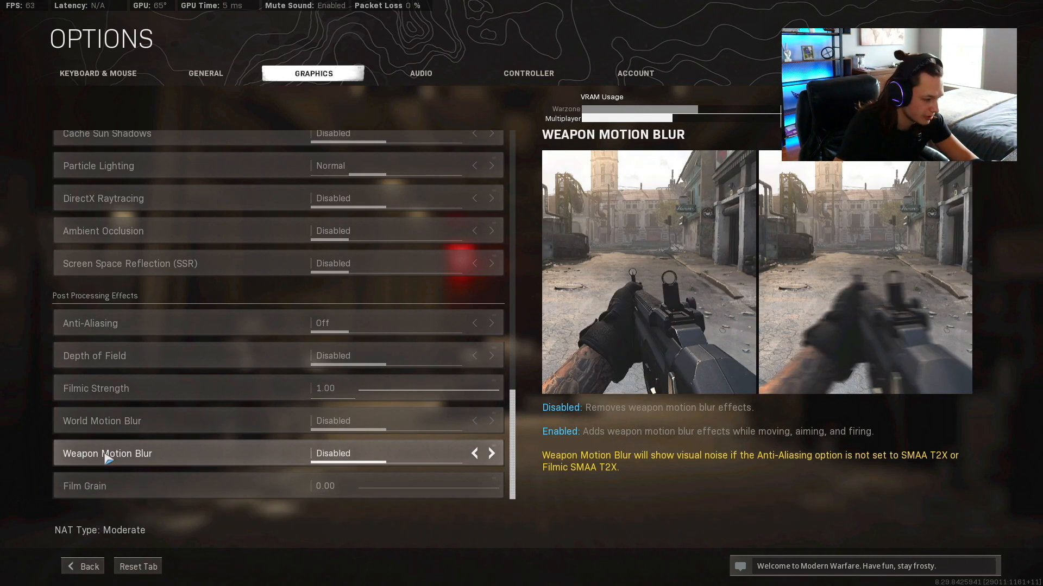